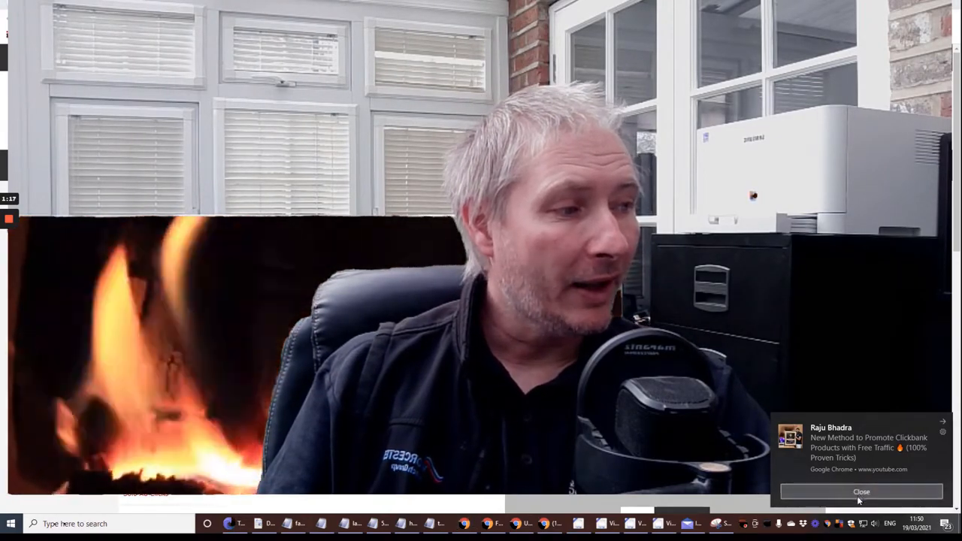
Step: Dismiss the Chrome desktop notification about the free Clickbank traffic method
{"action": "left_click", "coordinate": [861, 492]}
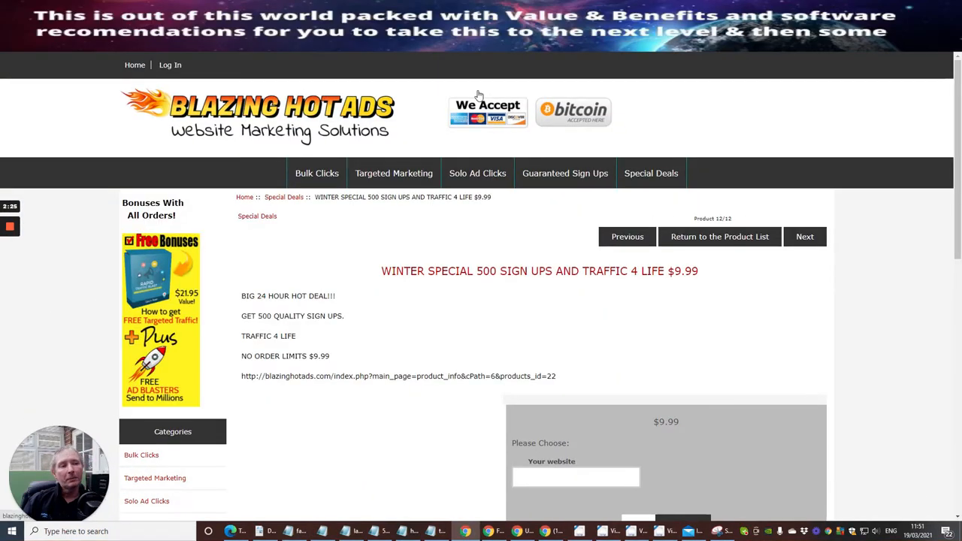
{"action": "mouse_move", "coordinate": [478, 98]}
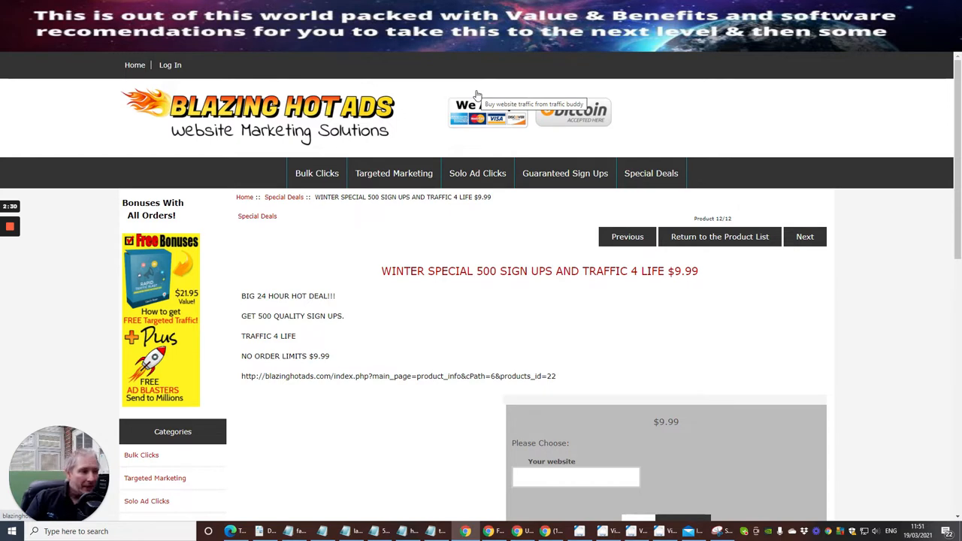
{"action": "mouse_move", "coordinate": [442, 293]}
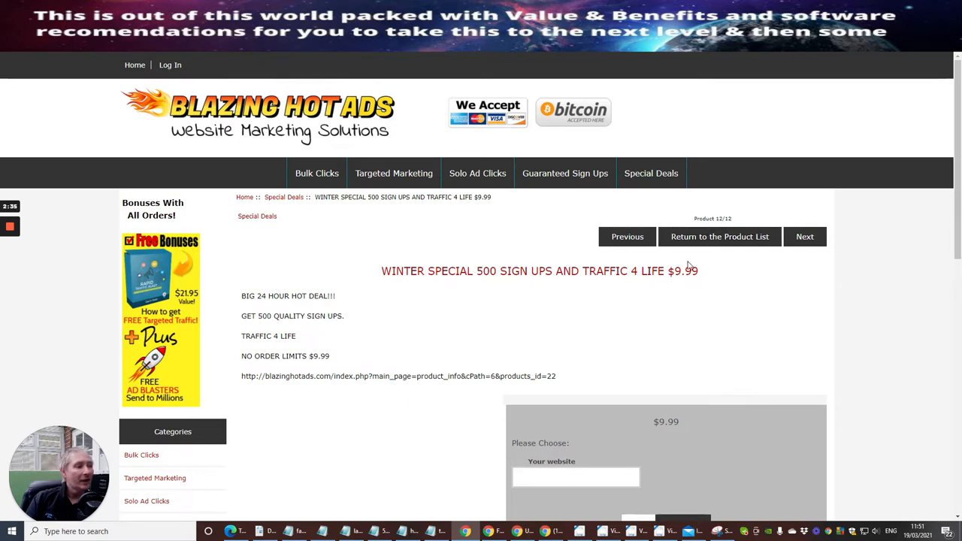
{"action": "mouse_move", "coordinate": [378, 454]}
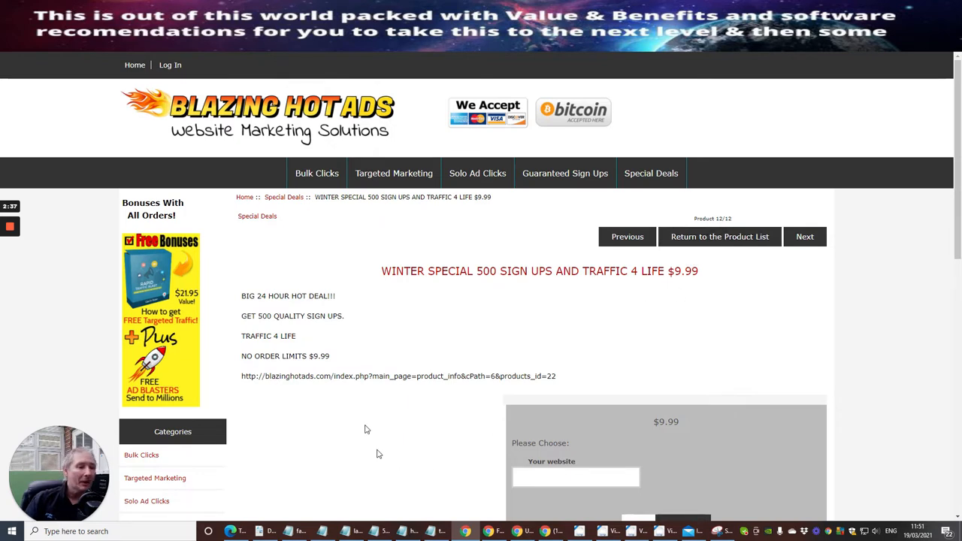
{"action": "mouse_move", "coordinate": [388, 322]}
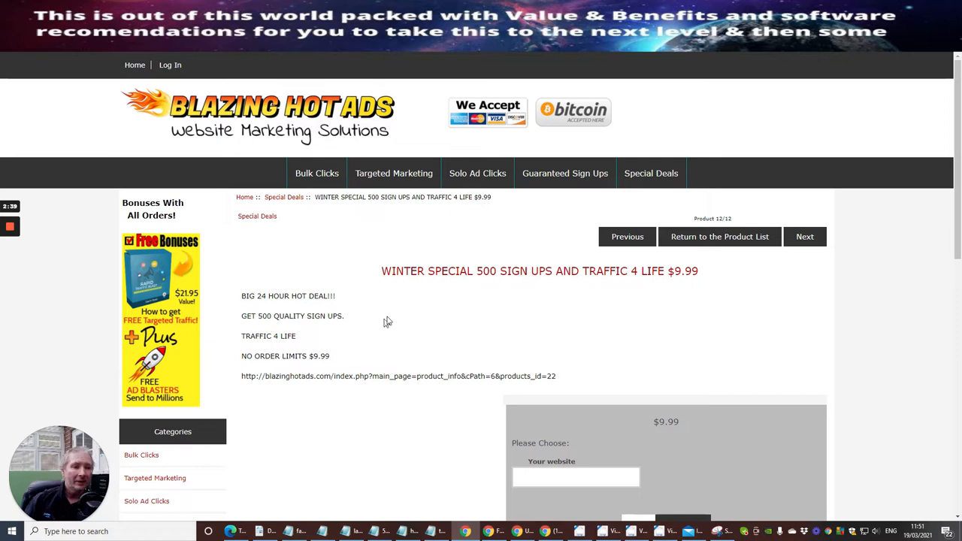
{"action": "mouse_move", "coordinate": [463, 297]}
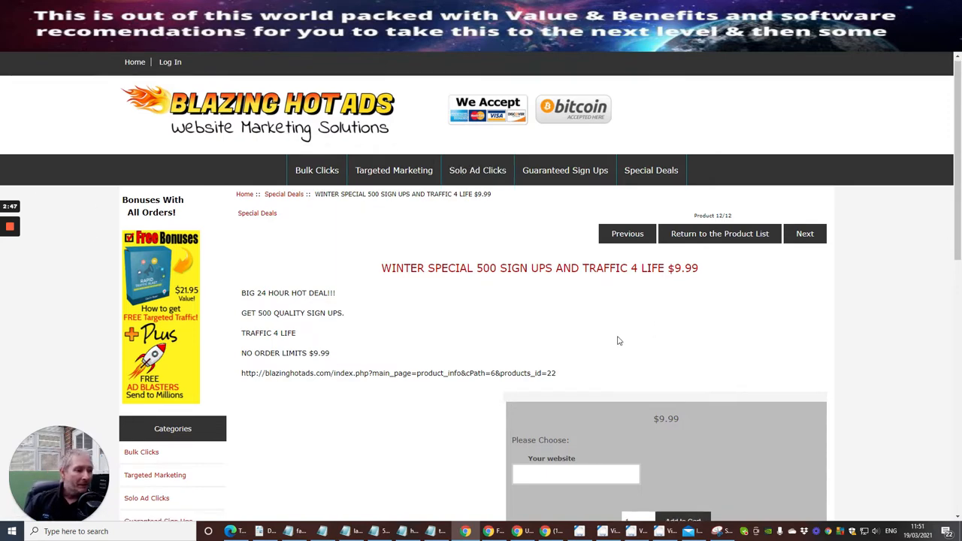
{"action": "scroll", "scroll_direction": "down", "scroll_amount": 3}
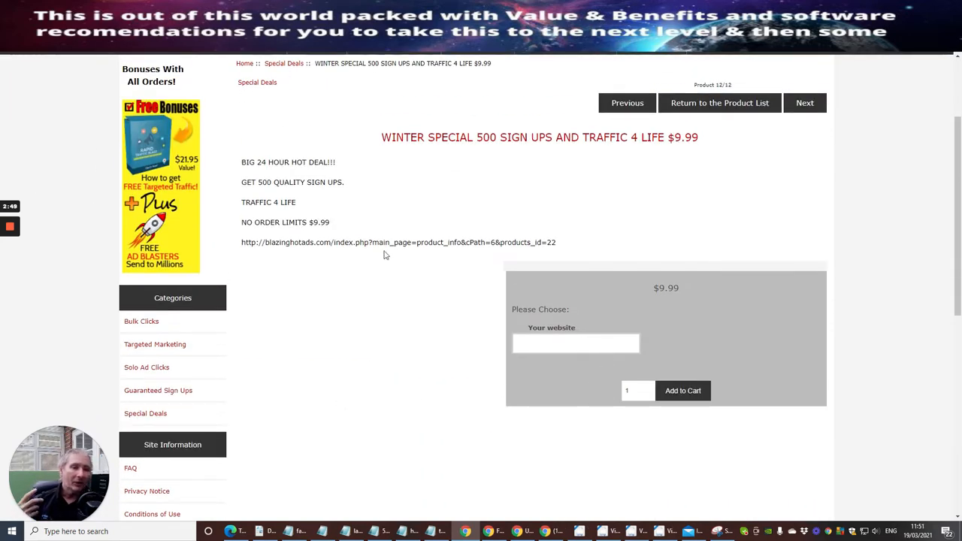
{"action": "mouse_move", "coordinate": [355, 394]}
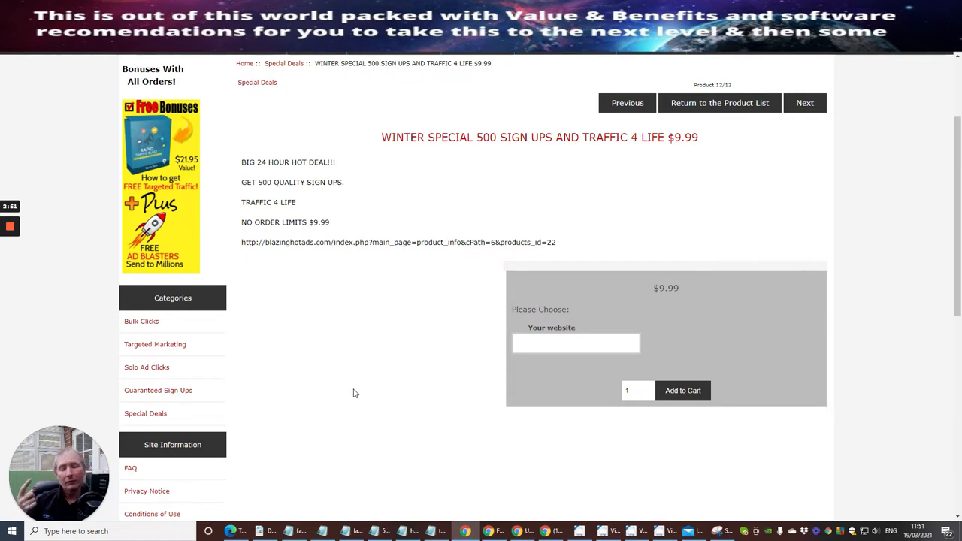
{"action": "mouse_move", "coordinate": [346, 339]}
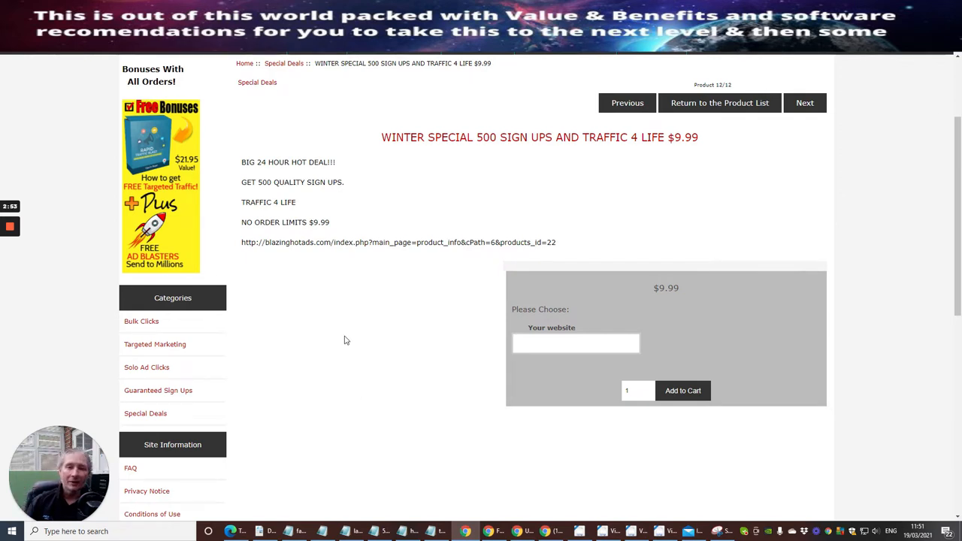
{"action": "mouse_move", "coordinate": [334, 354]}
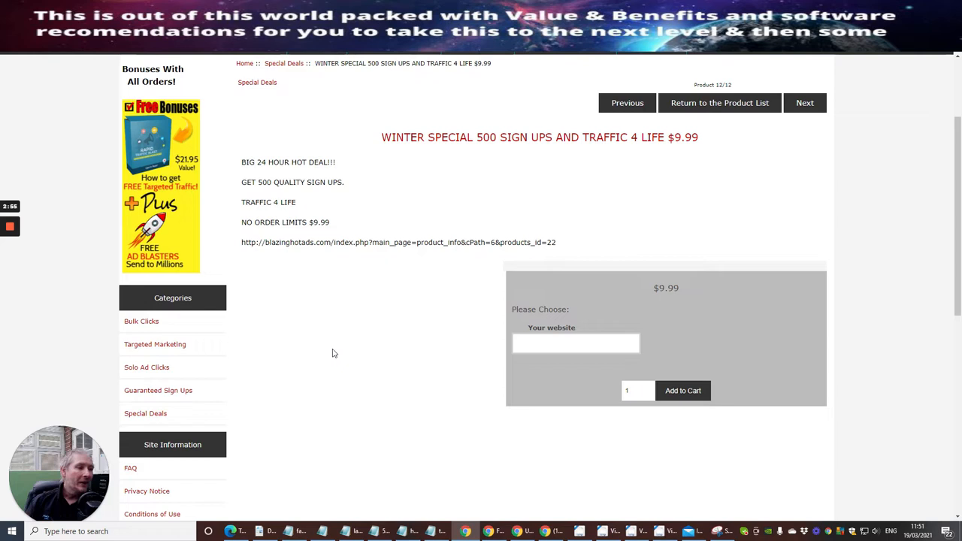
{"action": "mouse_move", "coordinate": [355, 343]}
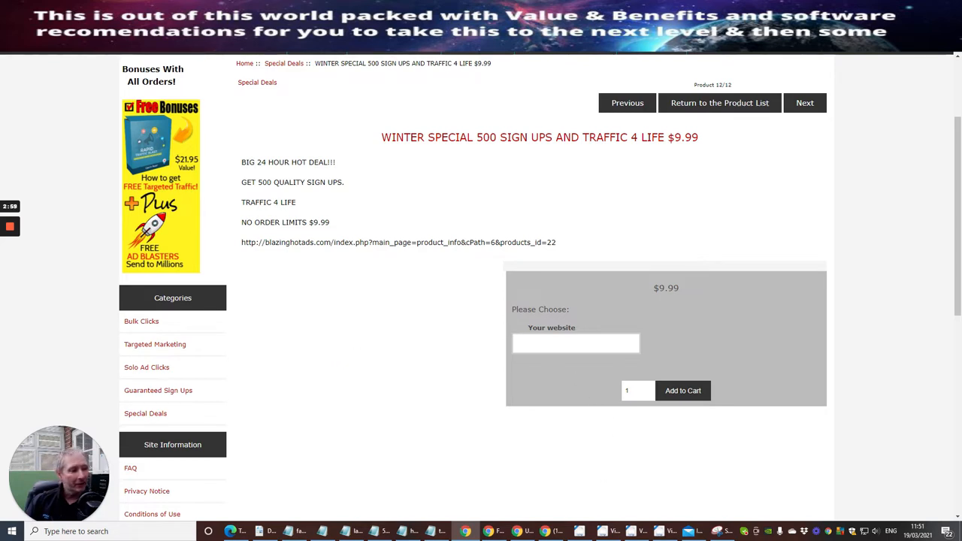
{"action": "left_click", "coordinate": [576, 343]}
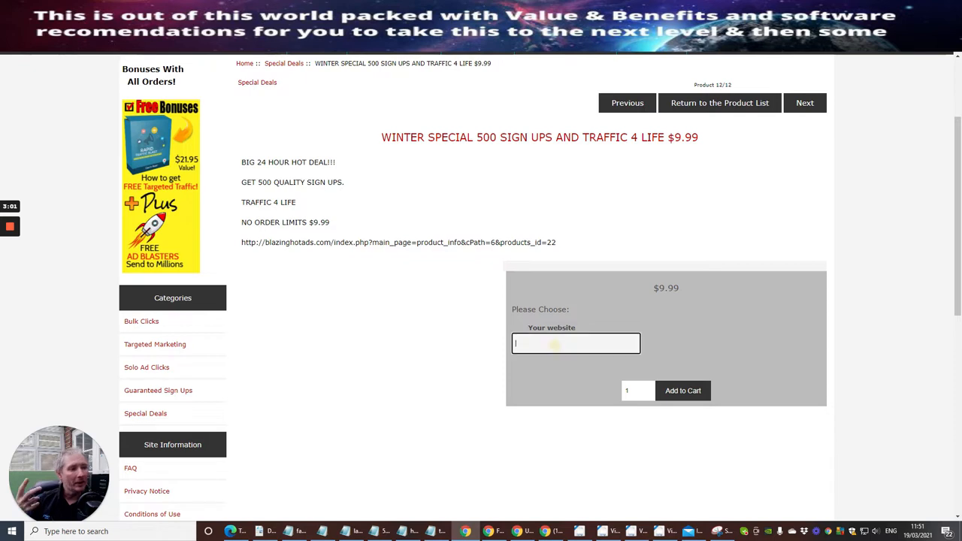
{"action": "right_click", "coordinate": [576, 343]}
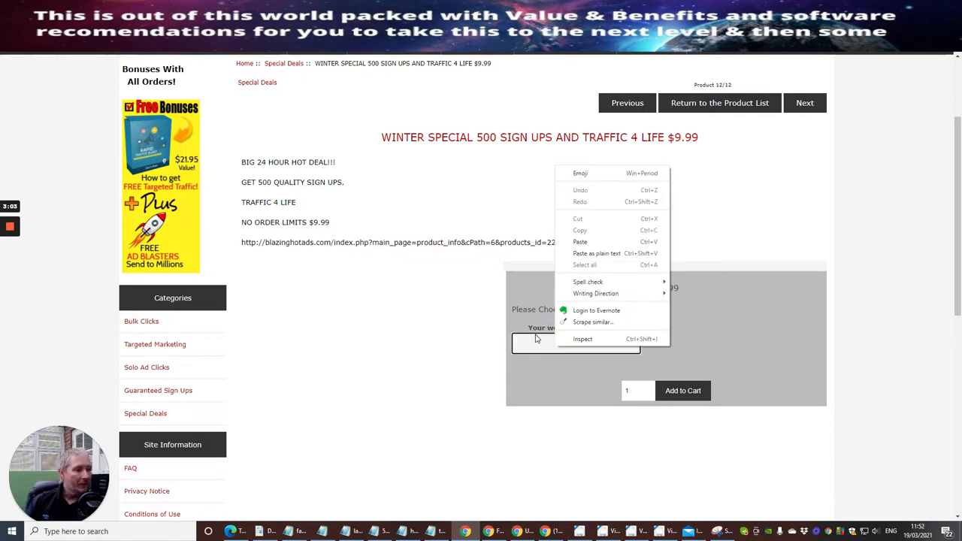
{"action": "left_click", "coordinate": [298, 456]}
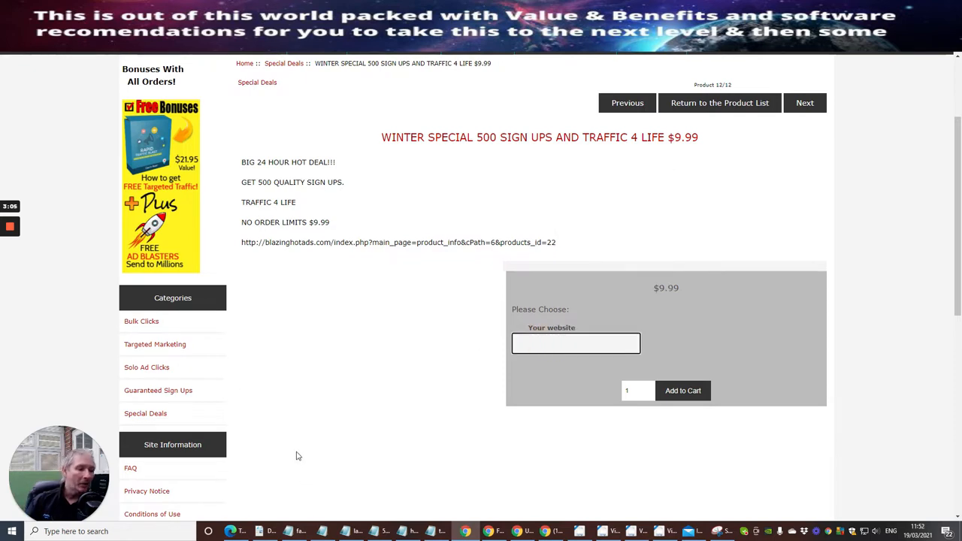
{"action": "mouse_move", "coordinate": [284, 394]}
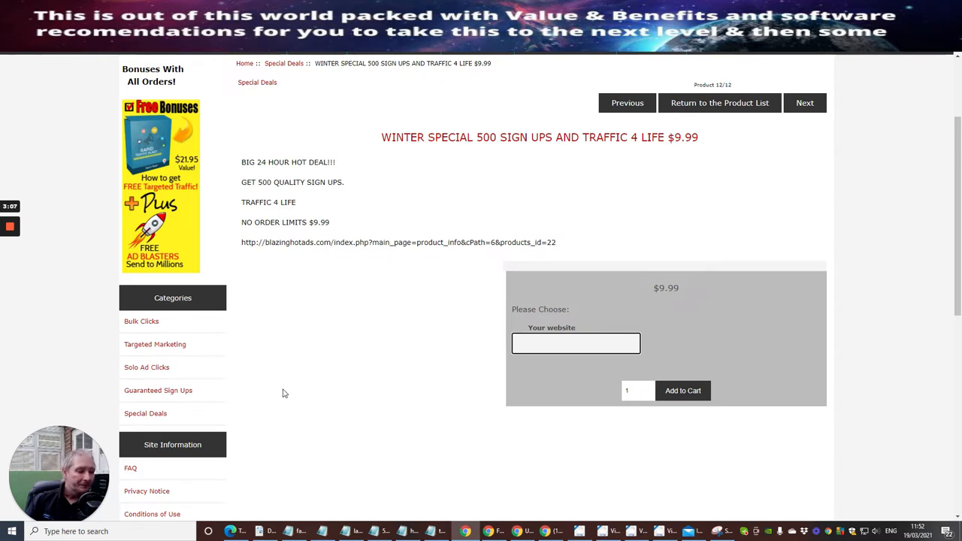
{"action": "mouse_move", "coordinate": [473, 267]}
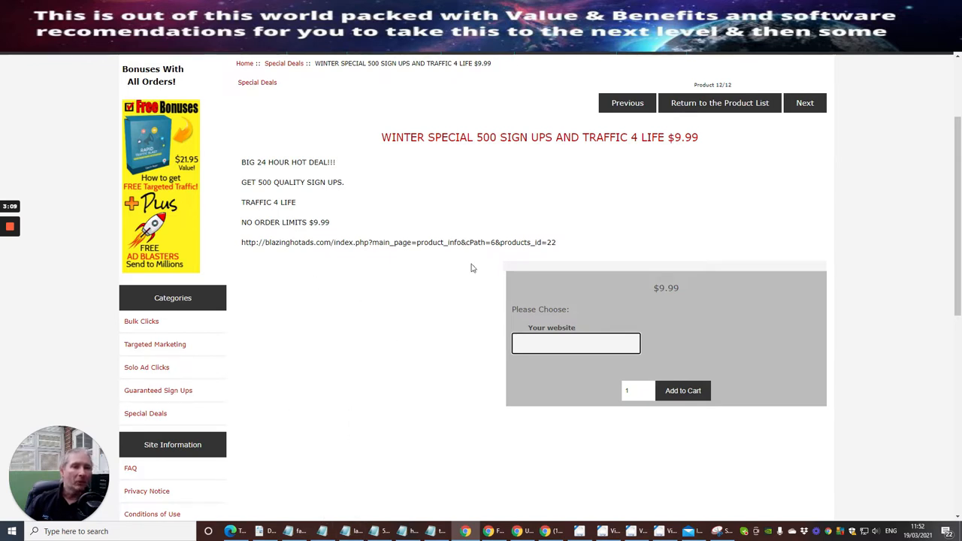
{"action": "mouse_move", "coordinate": [533, 337]}
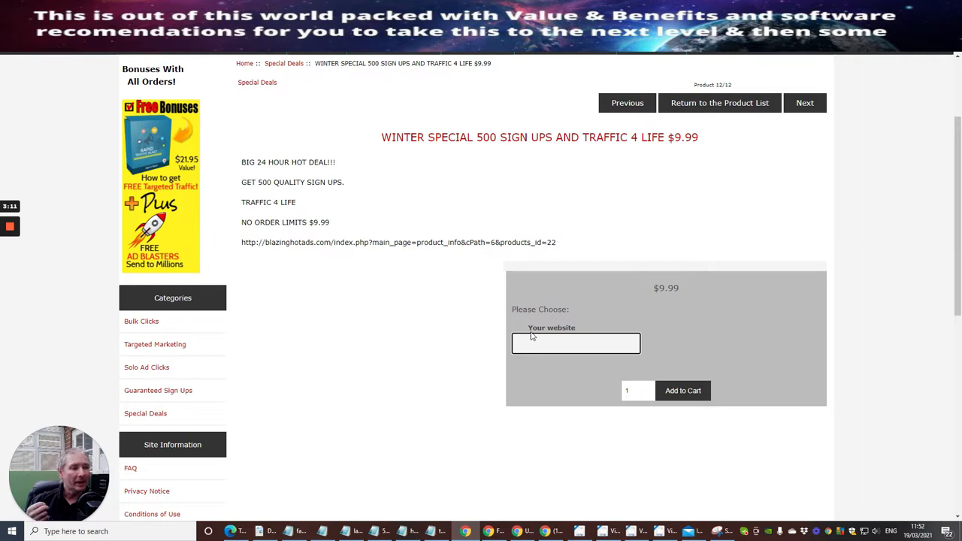
{"action": "left_click", "coordinate": [576, 343]}
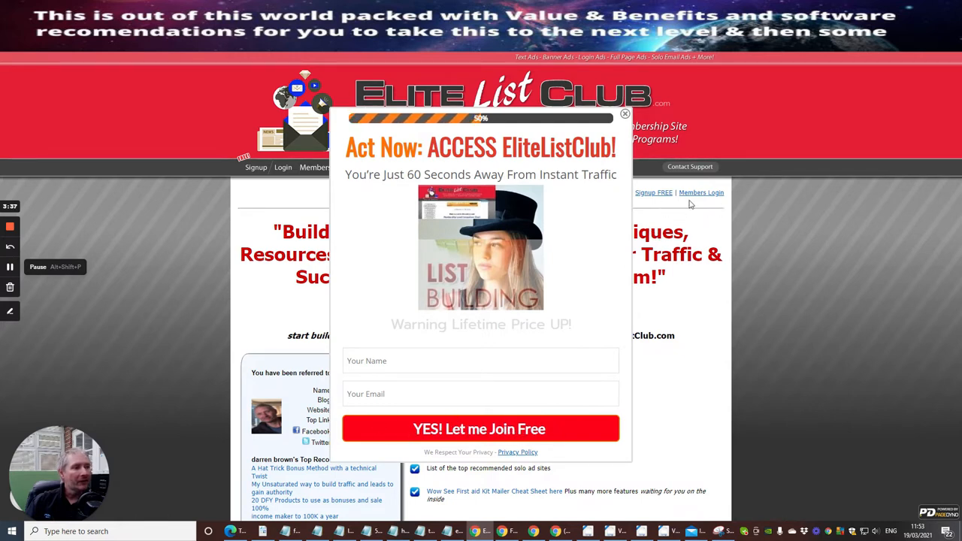
{"action": "mouse_move", "coordinate": [709, 193]}
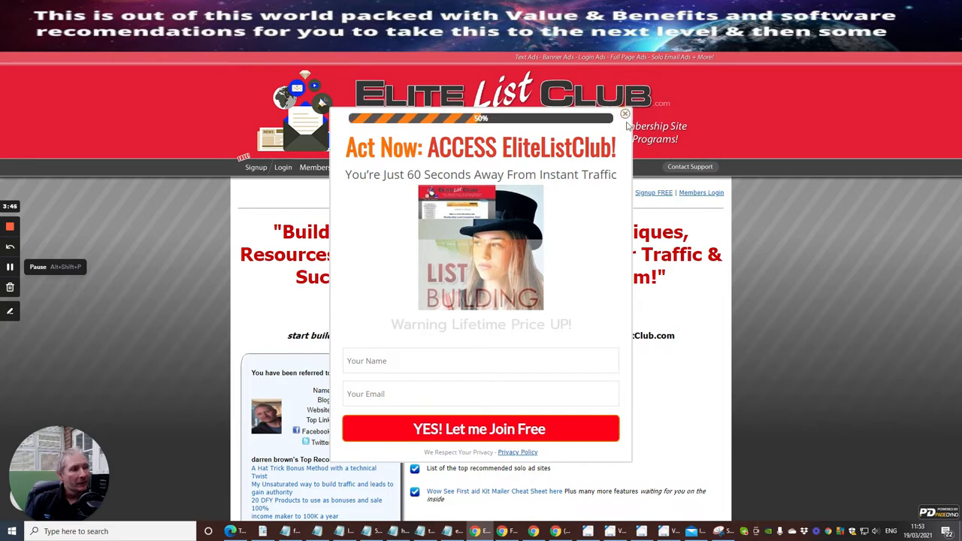
Step: Bring up the Elite List Club referral page and grab its URL from the address bar
{"action": "left_click", "coordinate": [626, 114]}
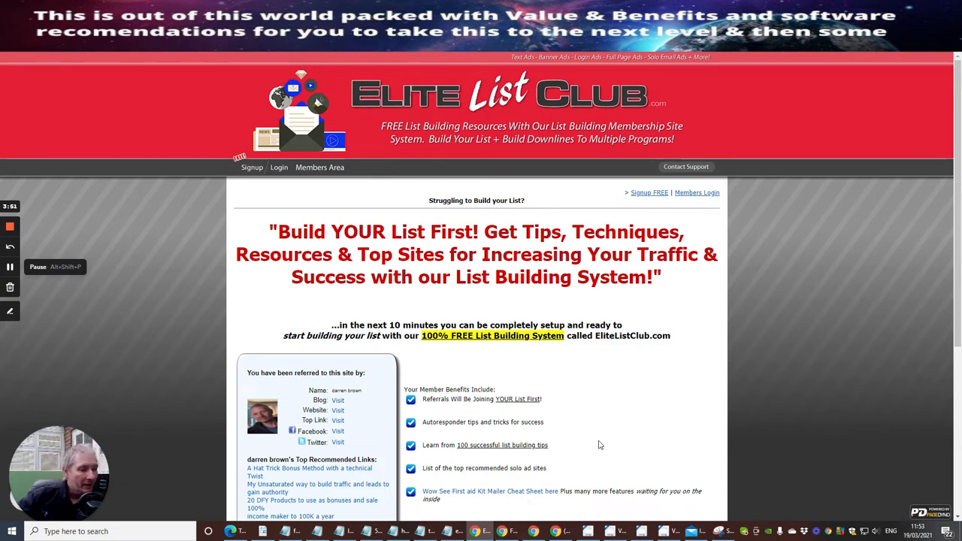
{"action": "mouse_move", "coordinate": [291, 286]}
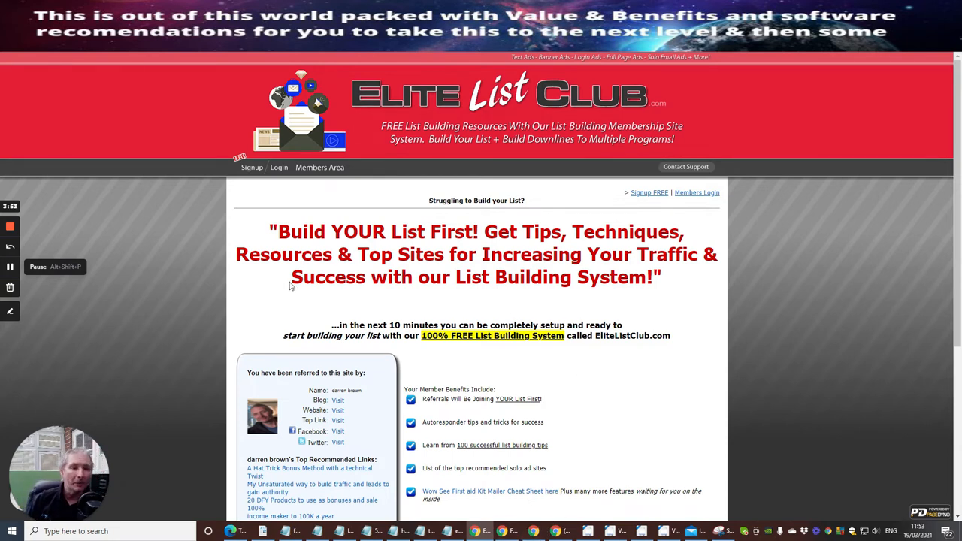
{"action": "mouse_move", "coordinate": [644, 394]}
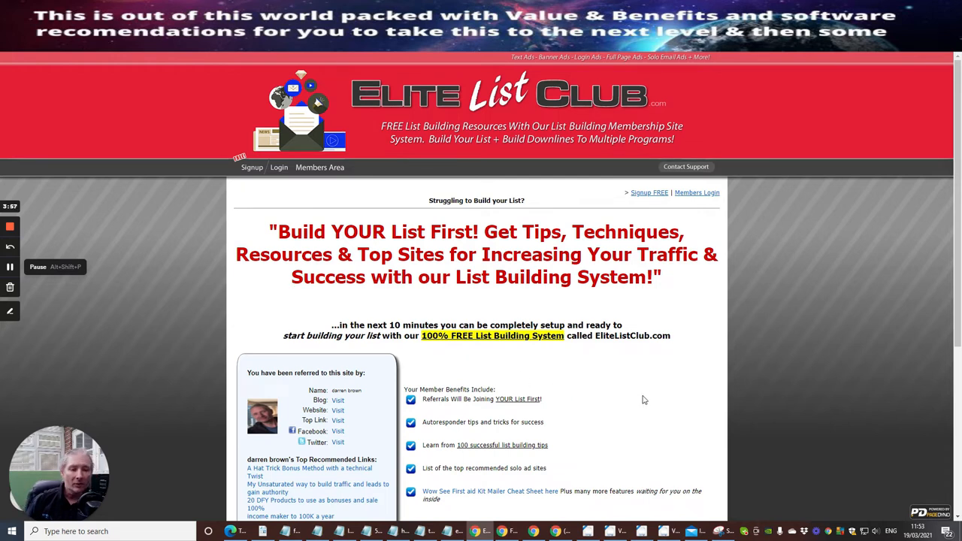
{"action": "mouse_move", "coordinate": [648, 397]}
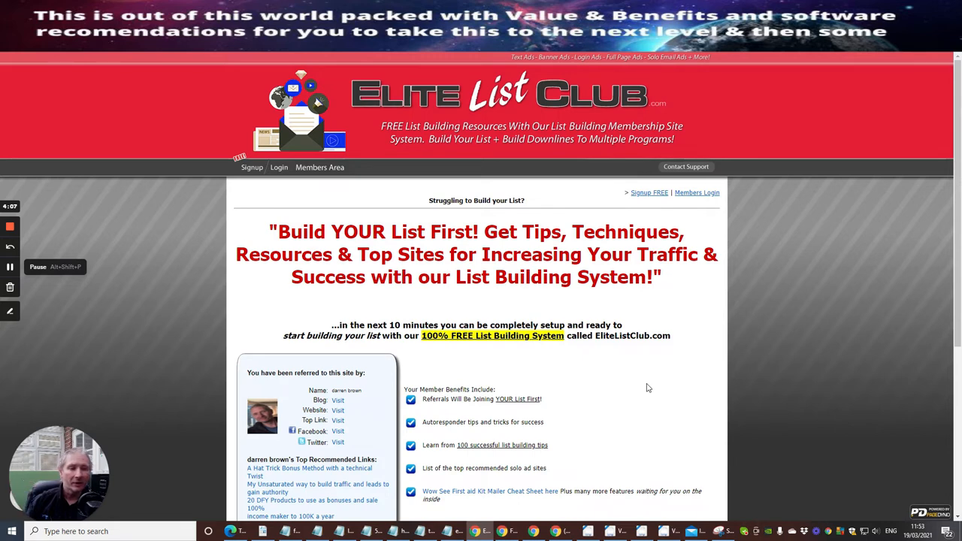
{"action": "mouse_move", "coordinate": [637, 391]}
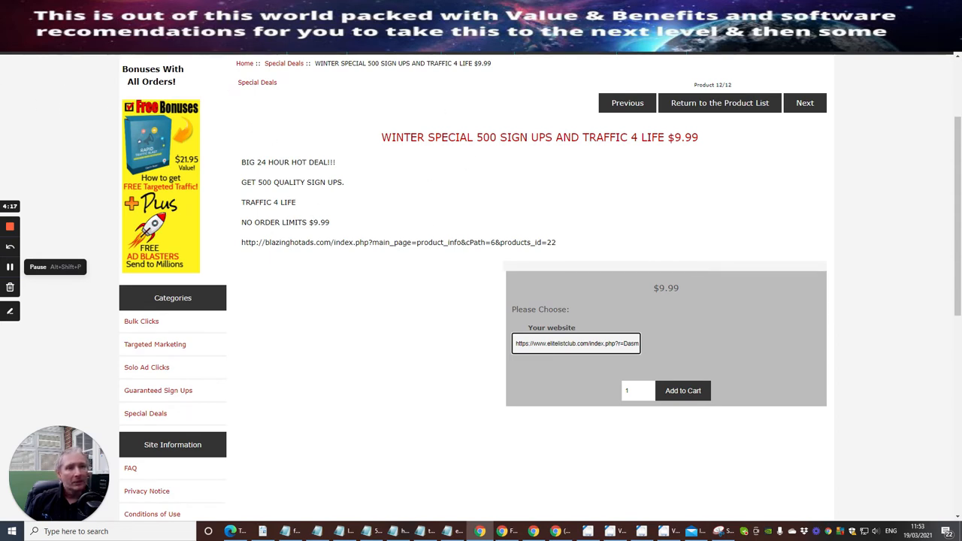
{"action": "mouse_move", "coordinate": [508, 279]}
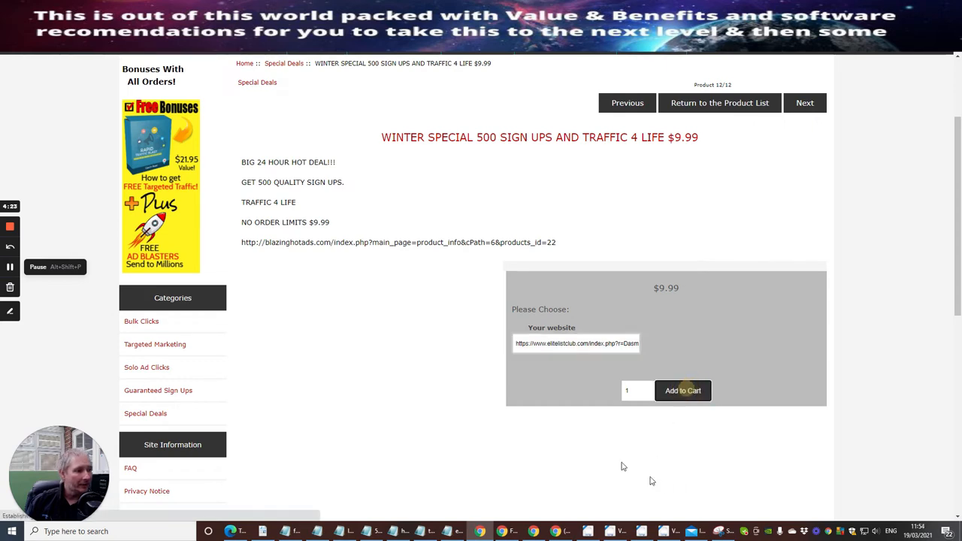
Step: Add the $9.99 winter special with the Elite List Club URL to the cart and proceed to checkout
{"action": "left_click", "coordinate": [683, 391]}
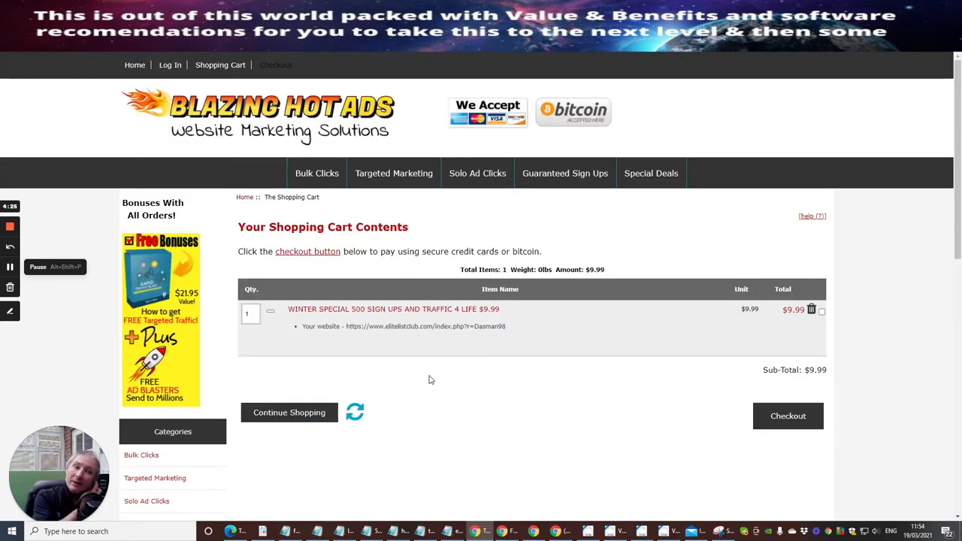
{"action": "mouse_move", "coordinate": [454, 394]}
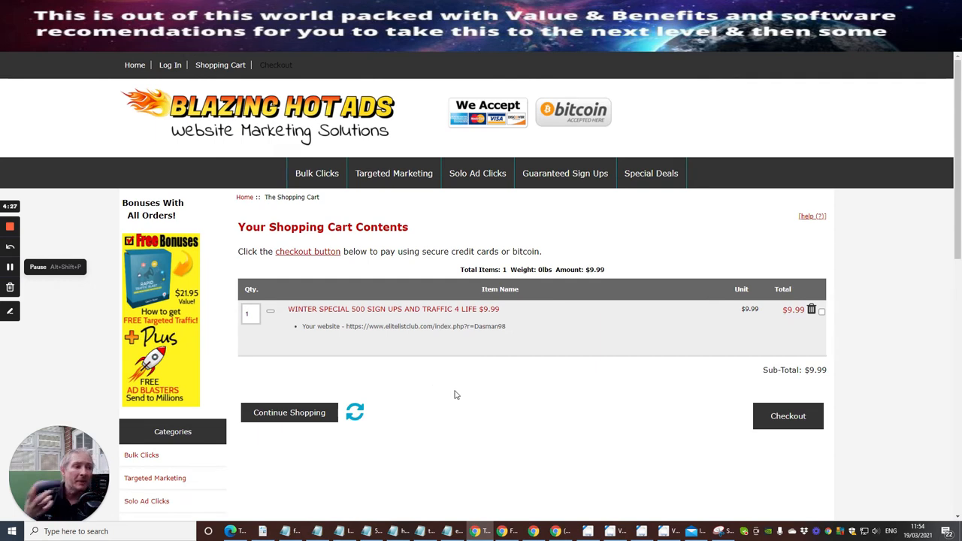
{"action": "mouse_move", "coordinate": [428, 373]}
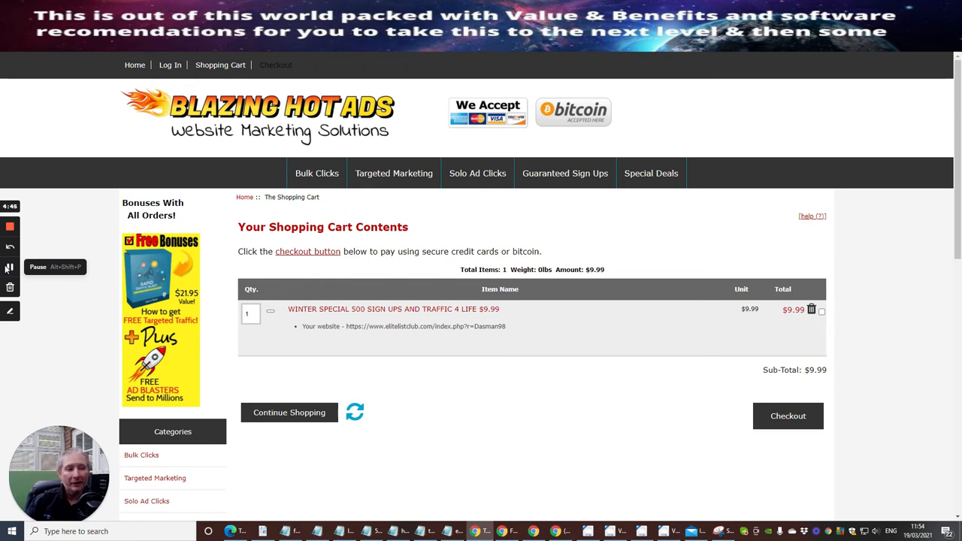
{"action": "left_click", "coordinate": [788, 415]}
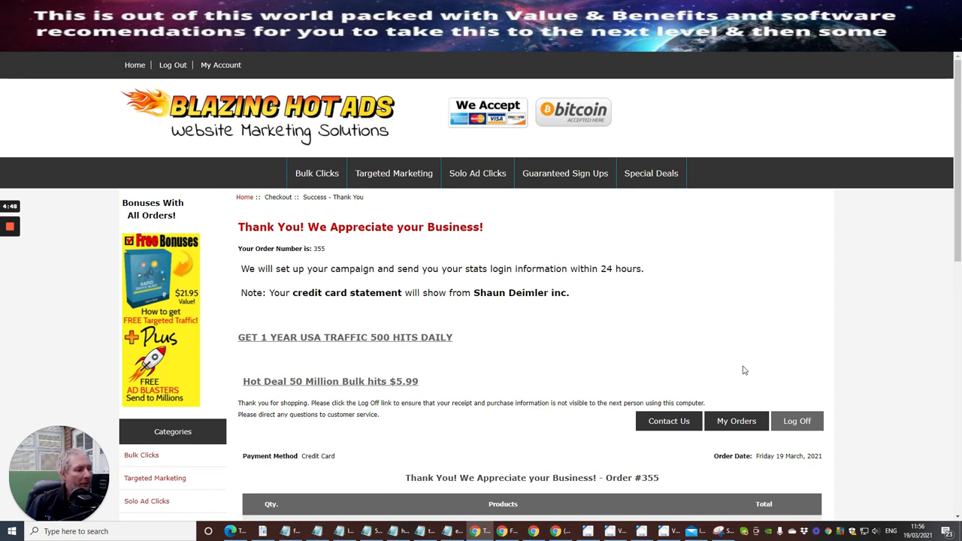
{"action": "mouse_move", "coordinate": [470, 334]}
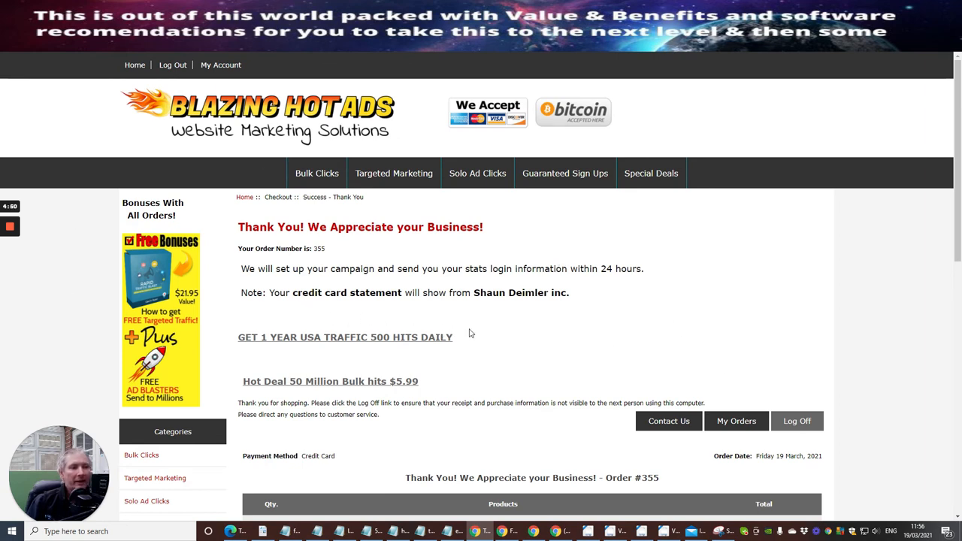
{"action": "mouse_move", "coordinate": [254, 311]}
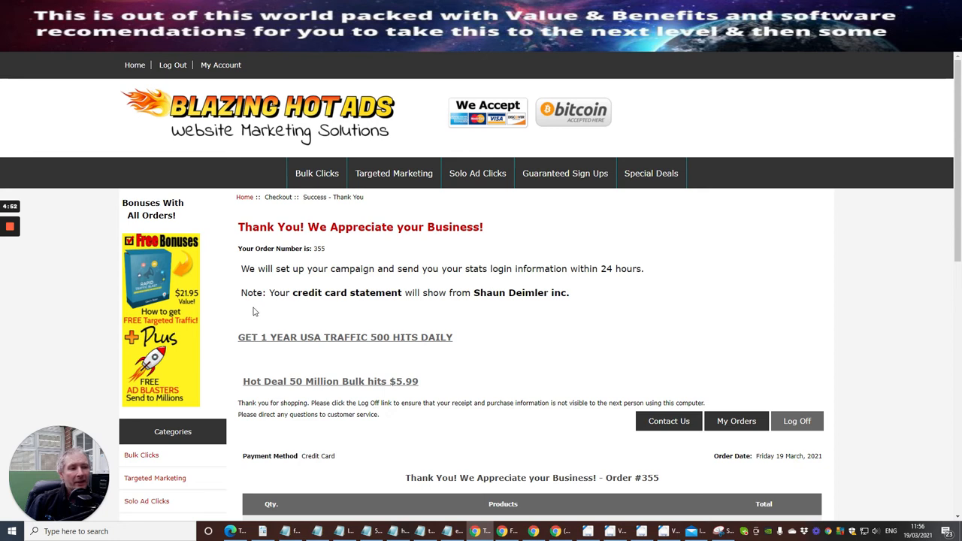
{"action": "mouse_move", "coordinate": [340, 291]}
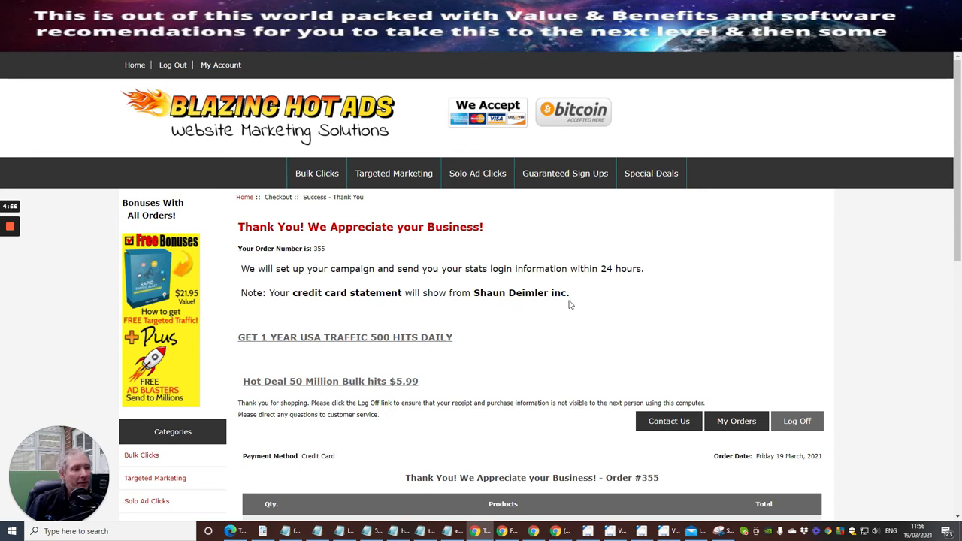
{"action": "mouse_move", "coordinate": [452, 323]}
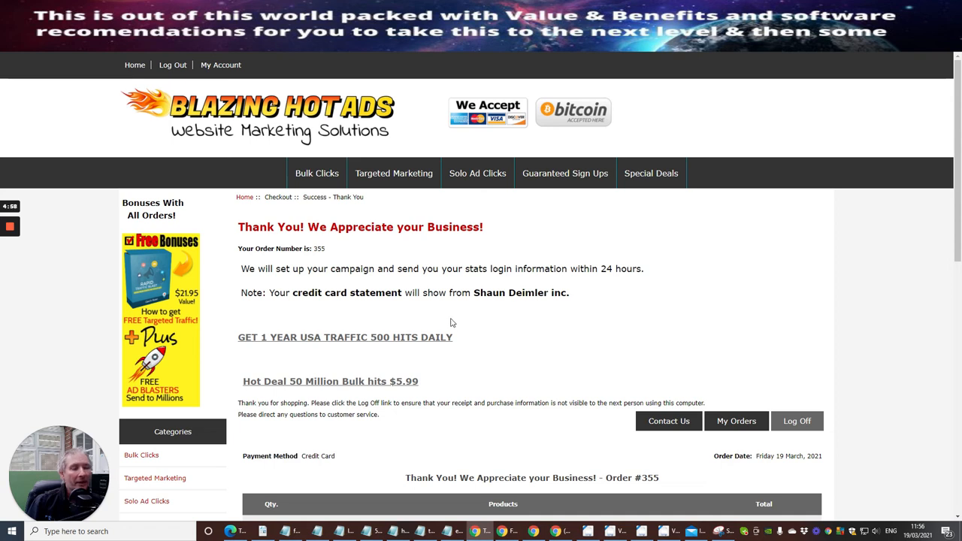
{"action": "mouse_move", "coordinate": [499, 345]}
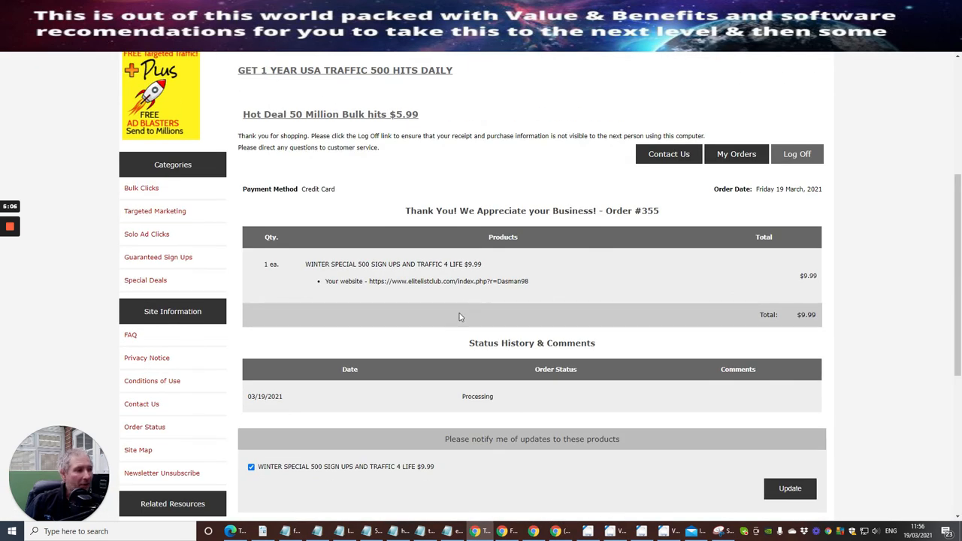
{"action": "mouse_move", "coordinate": [434, 337]}
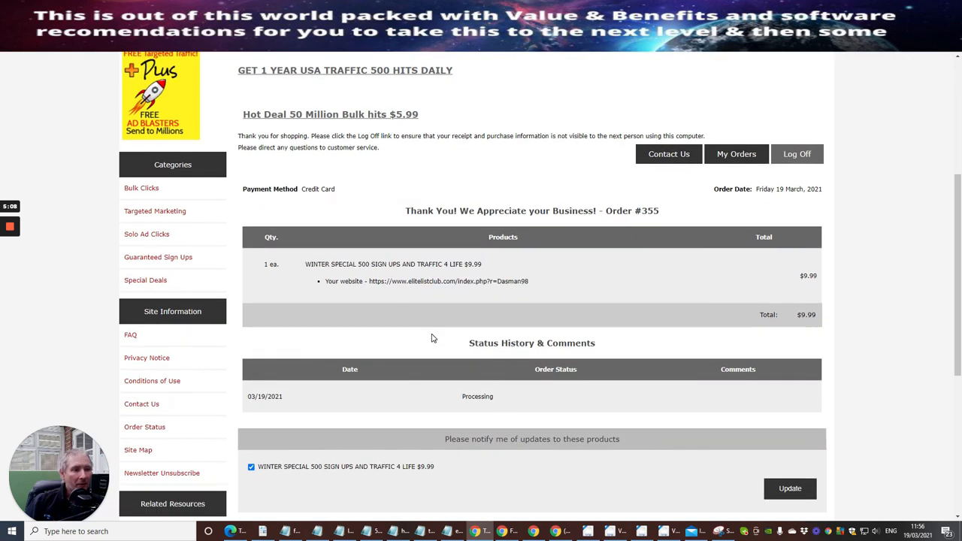
{"action": "mouse_move", "coordinate": [488, 262]}
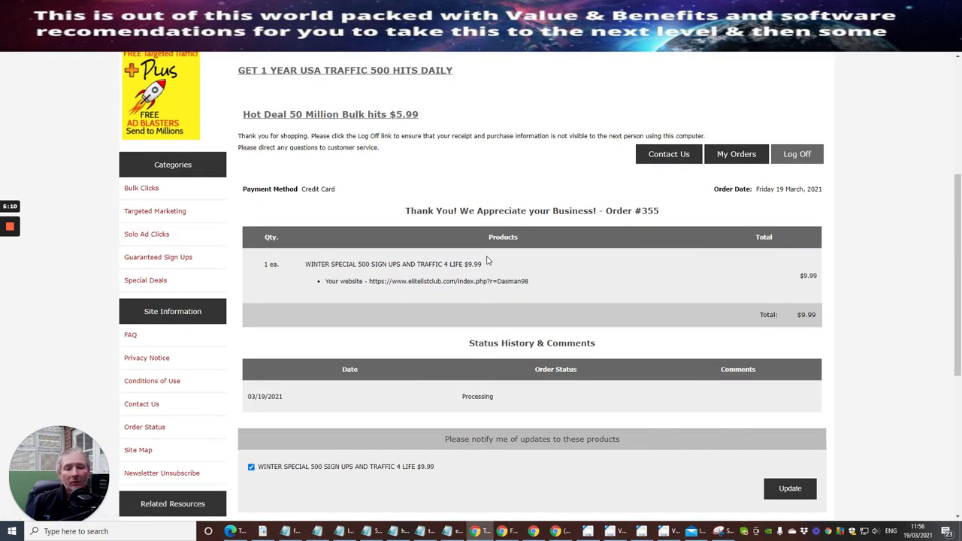
{"action": "mouse_move", "coordinate": [517, 303]}
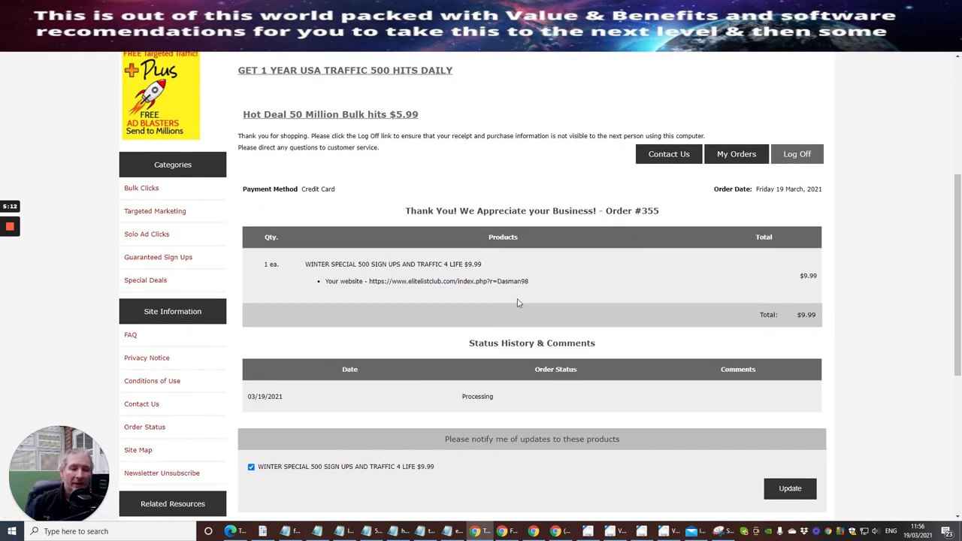
{"action": "mouse_move", "coordinate": [21, 155]}
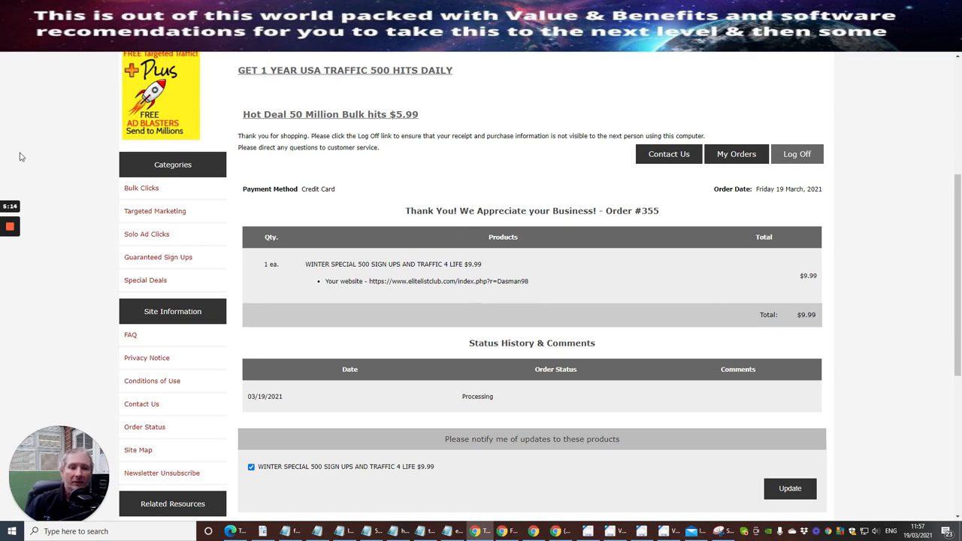